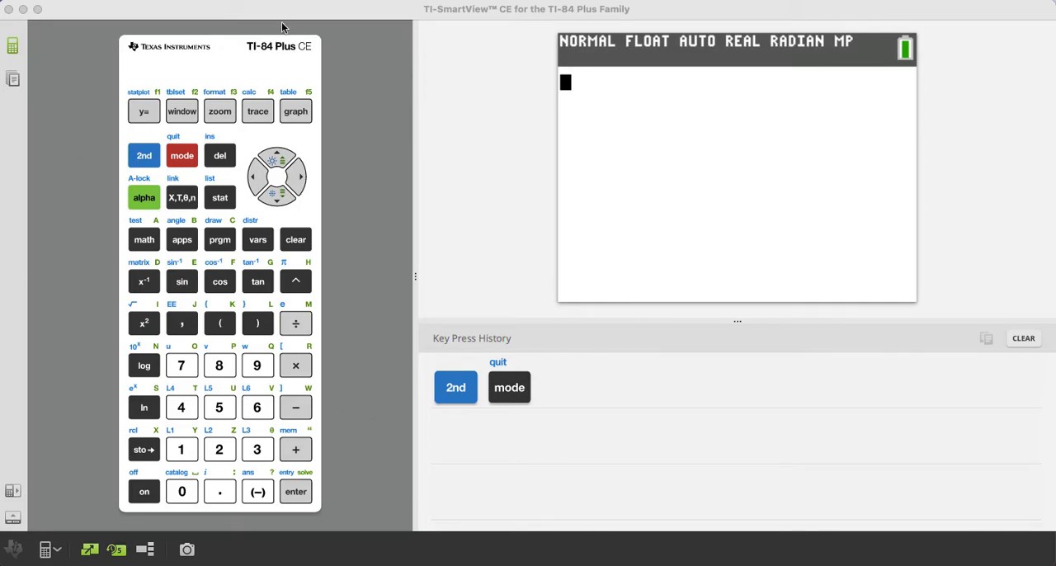
mouse_move(221, 68)
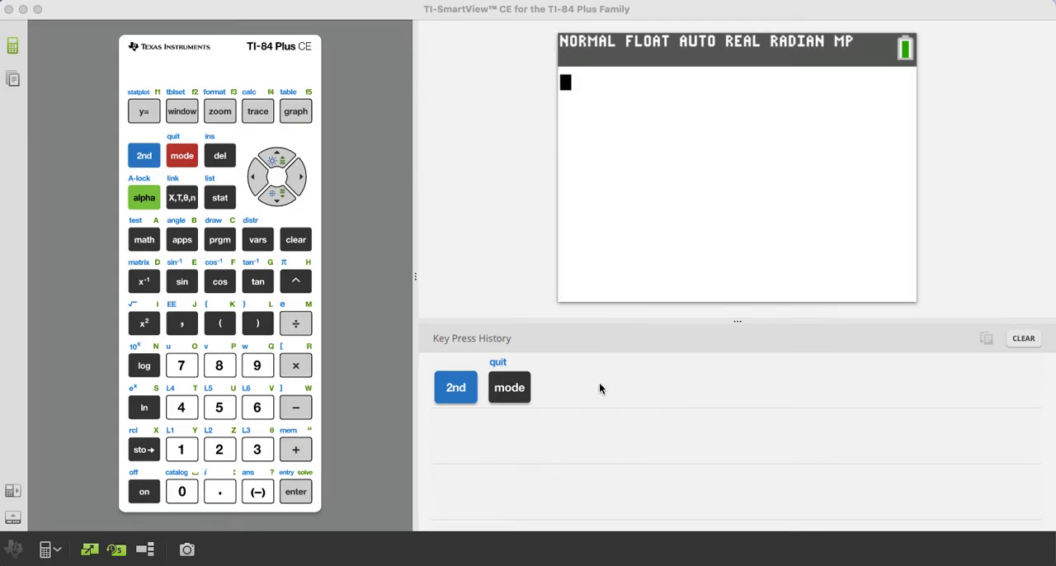
mouse_move(609, 386)
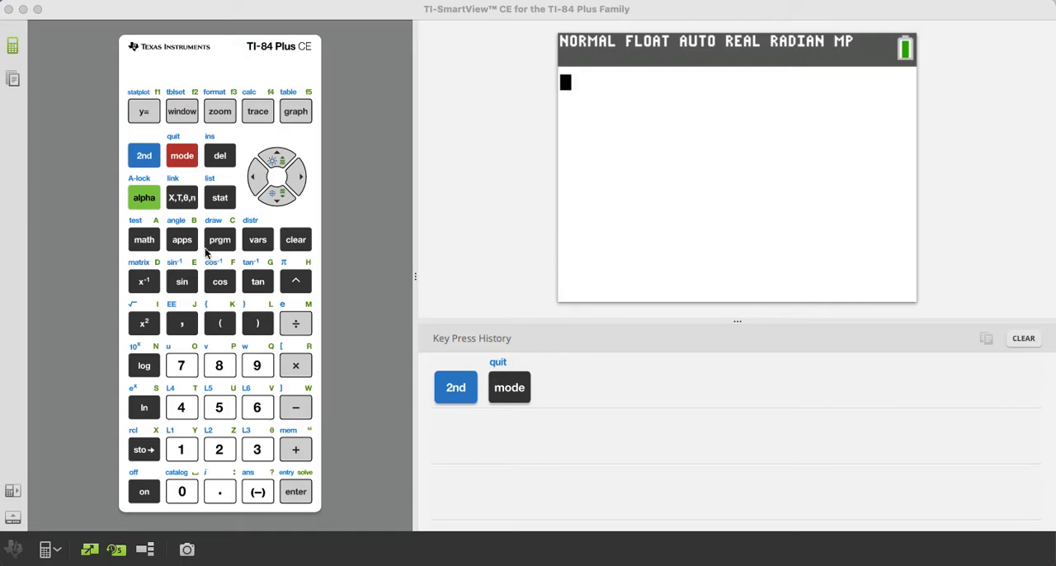
mouse_move(219, 240)
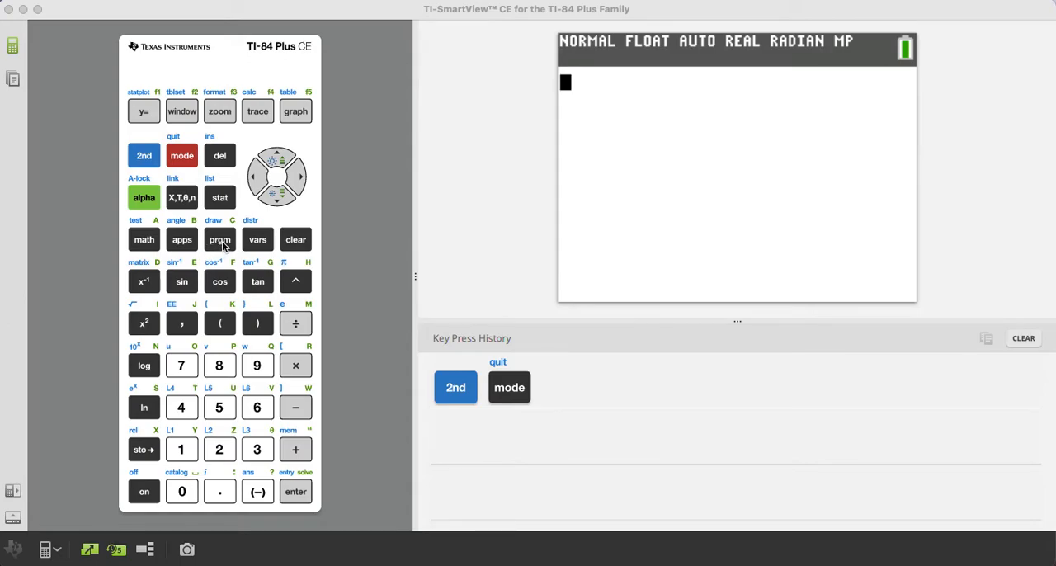
- Open the calculator's program menu listing the stored QUAD program
click(219, 239)
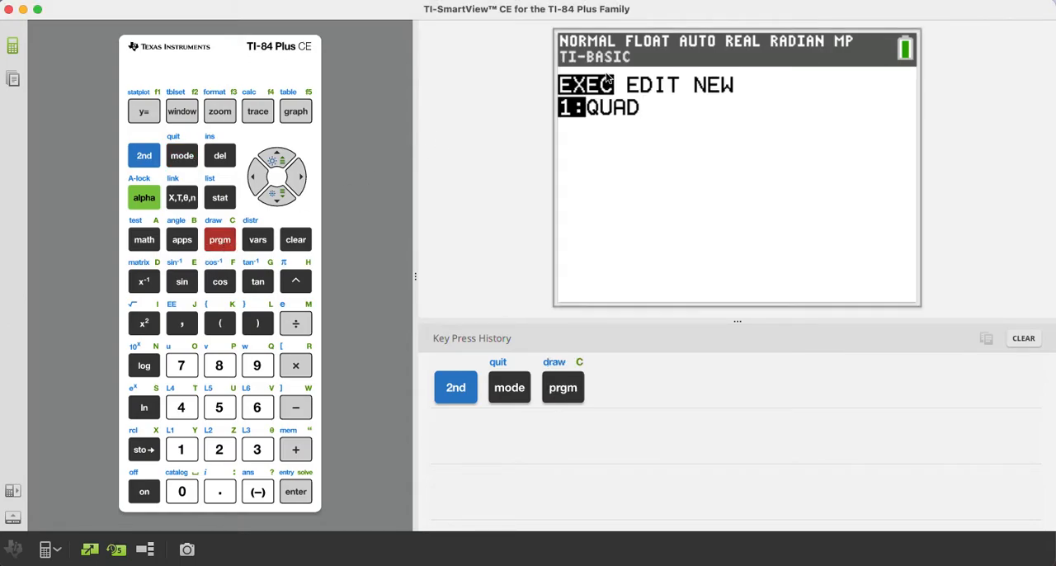
mouse_move(625, 138)
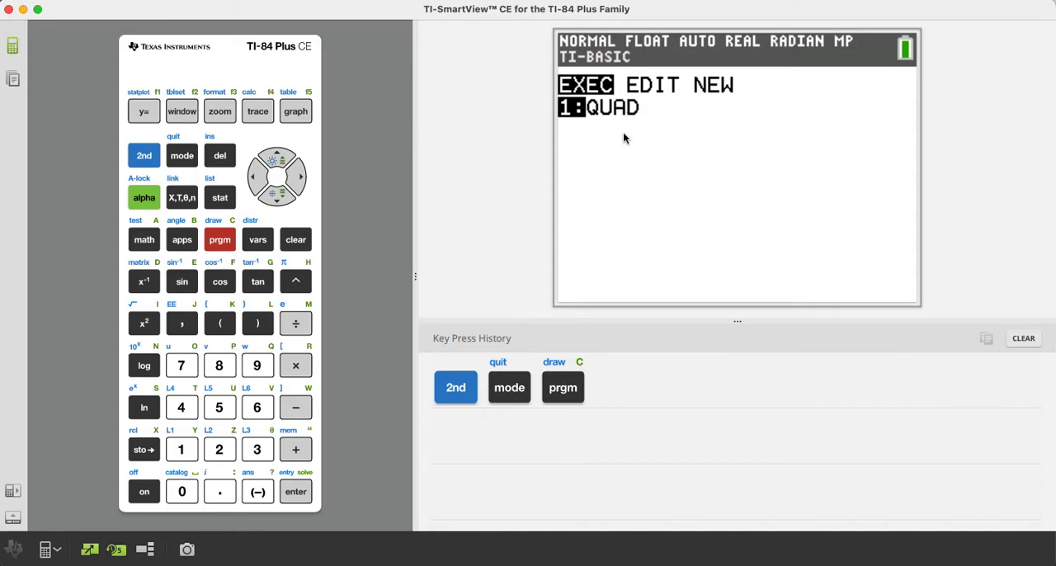
mouse_move(612, 116)
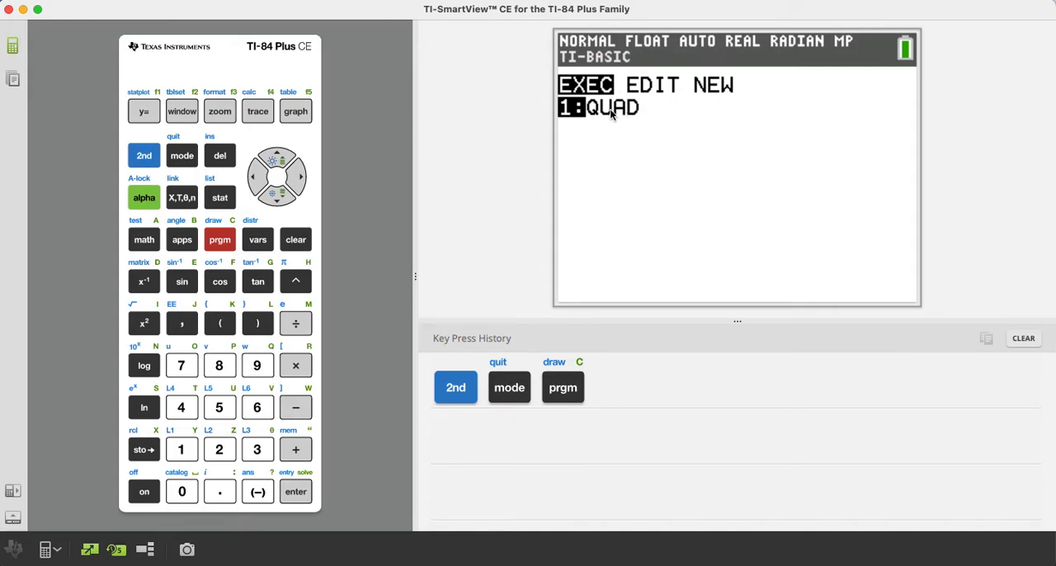
mouse_move(320, 427)
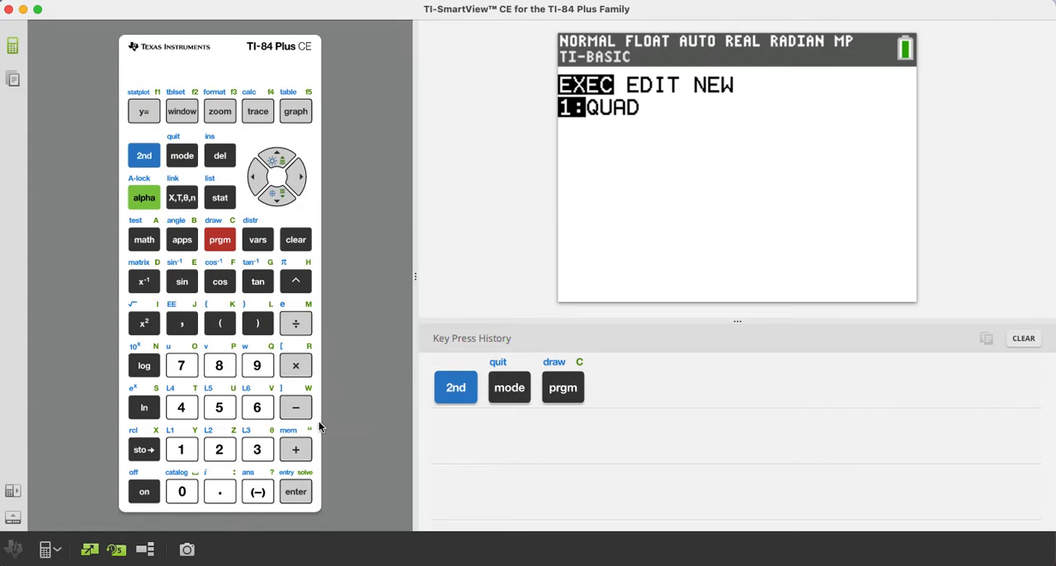
- Run prgmQUAD with A=1, B=5, C=6, getting roots X1 = -2 and X2 = -3
click(295, 492)
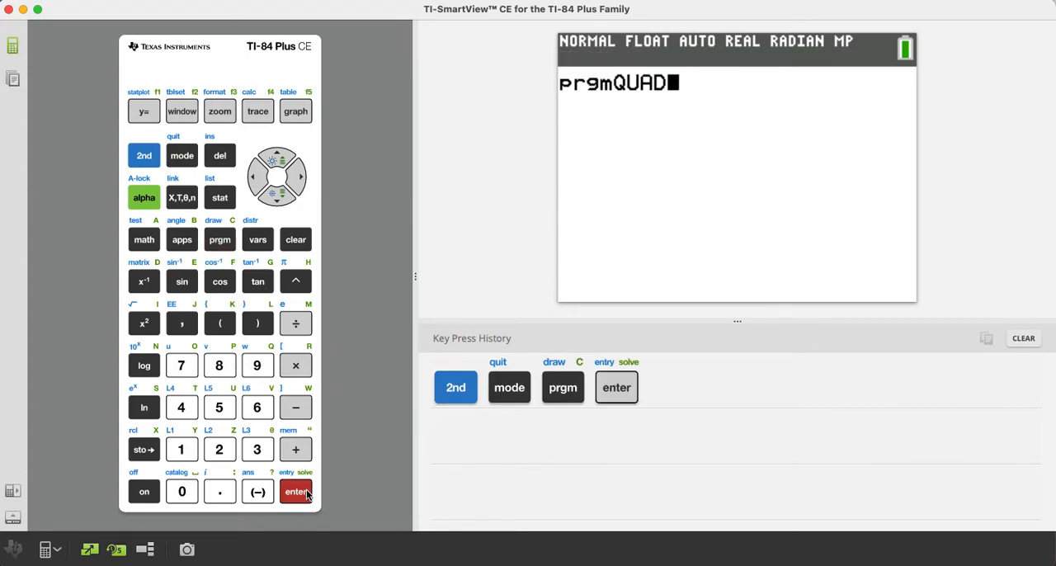
click(295, 491)
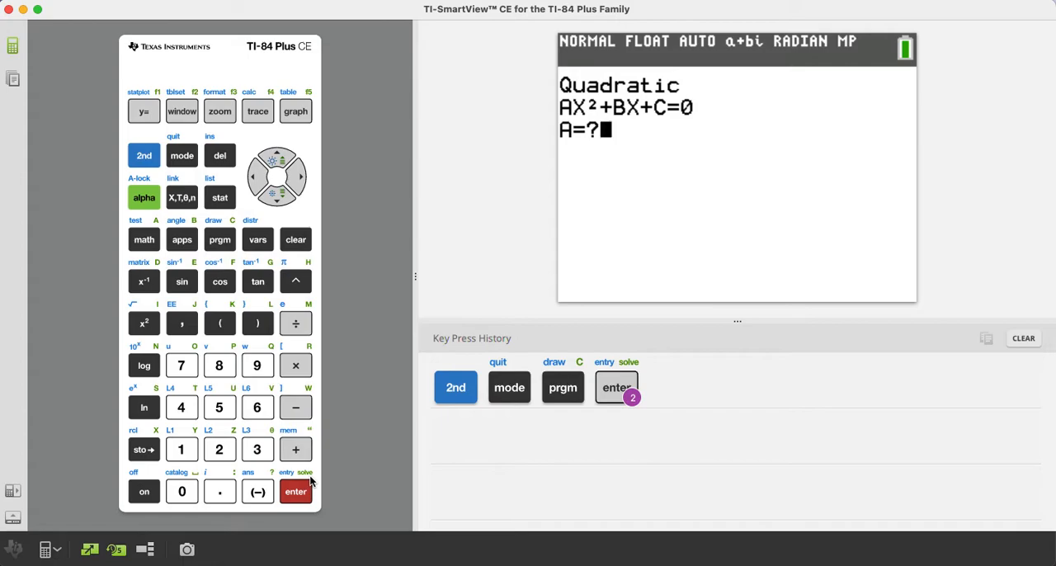
click(181, 449)
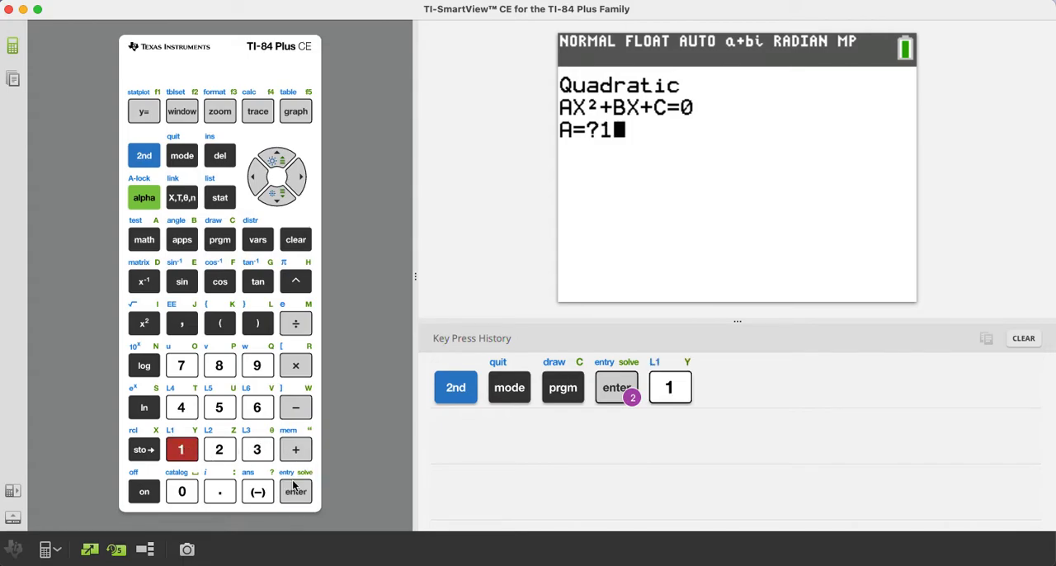
click(218, 407)
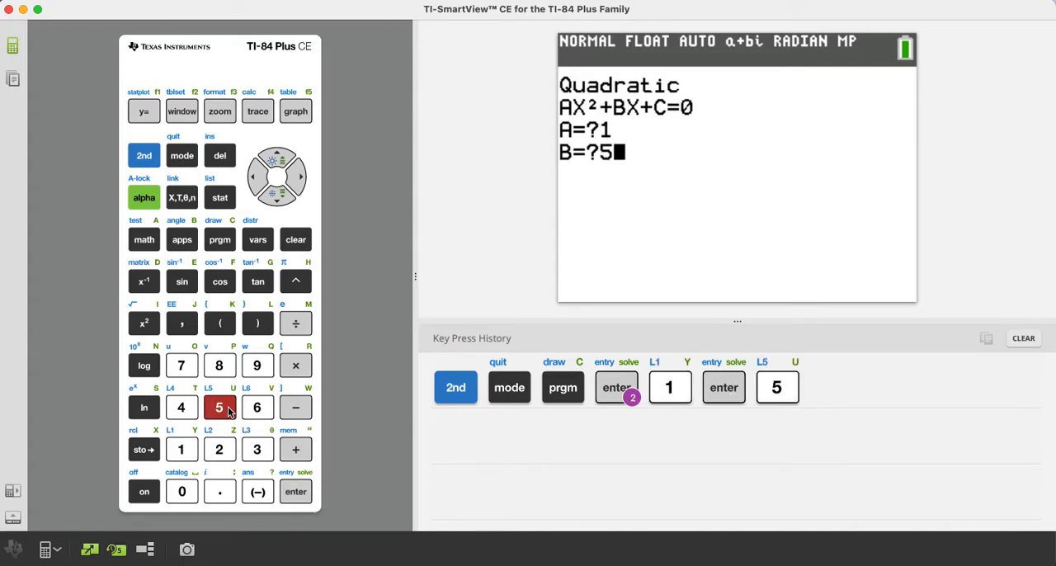
click(258, 407)
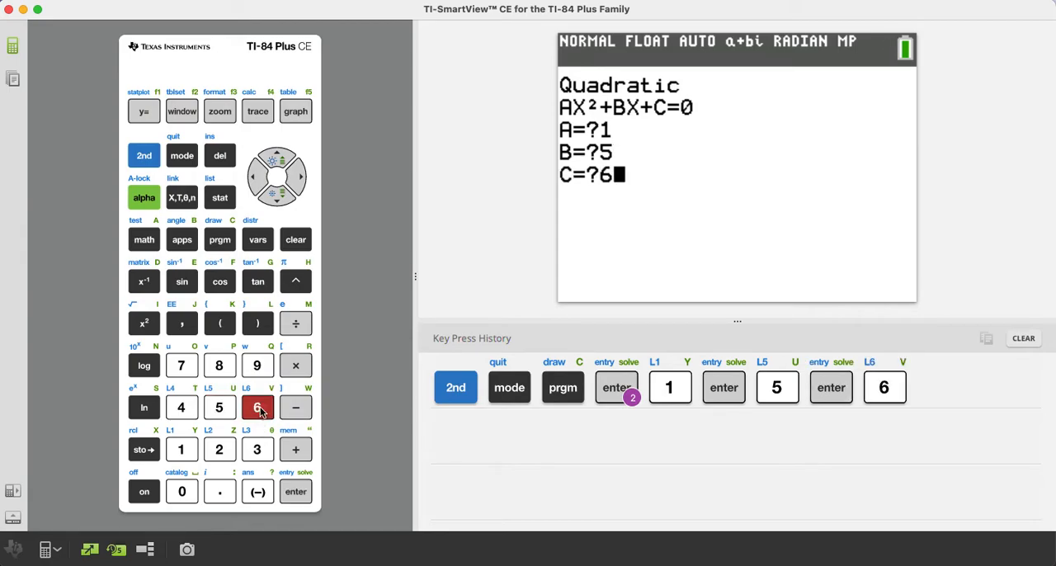
click(295, 490)
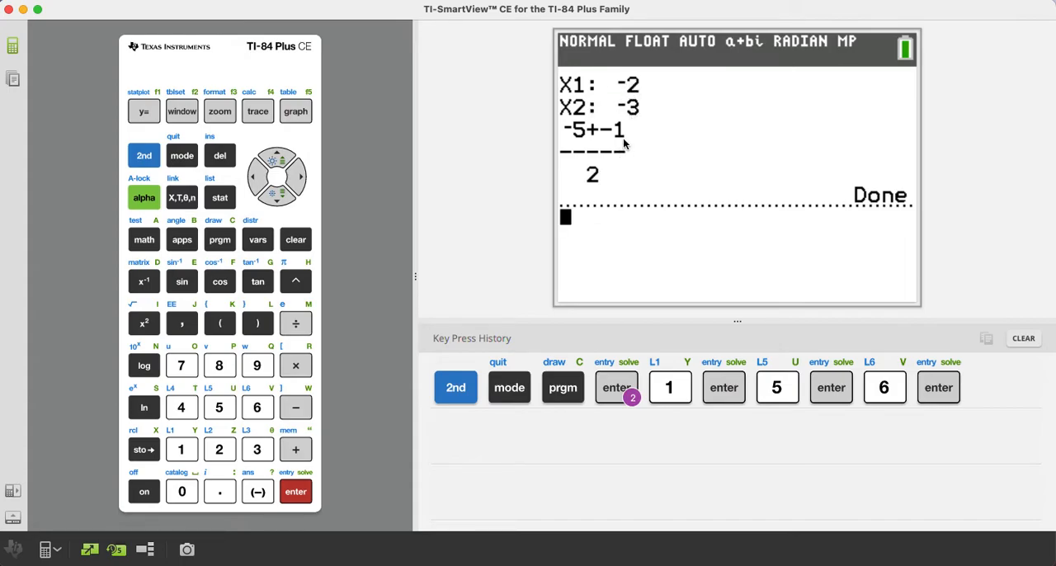
mouse_move(609, 149)
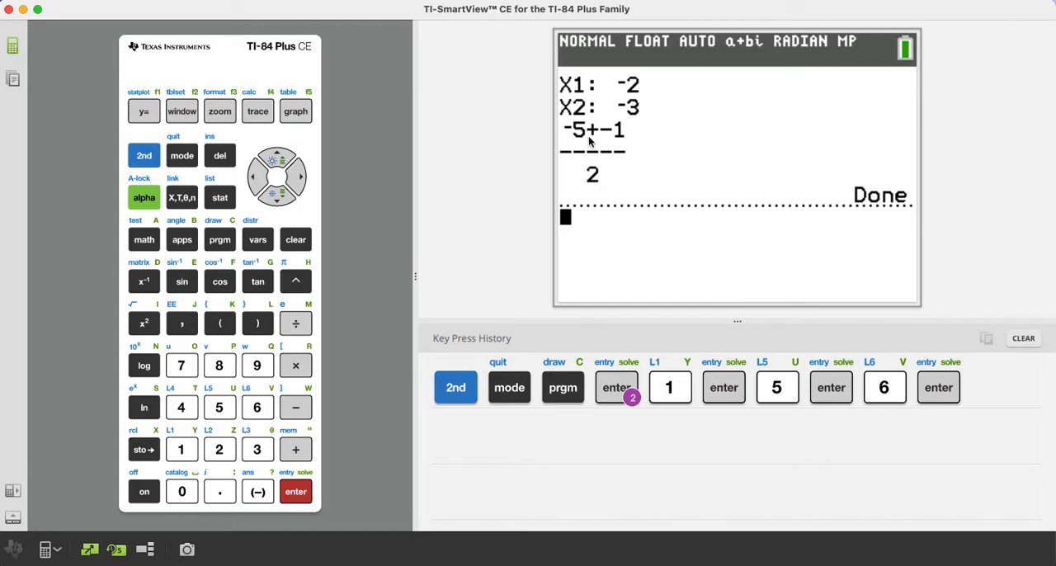
mouse_move(605, 173)
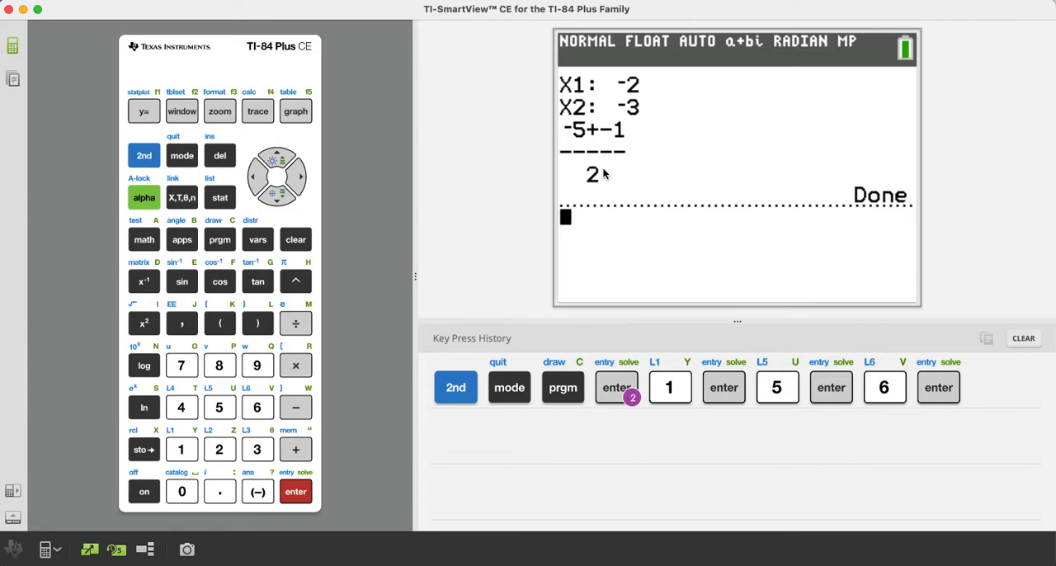
mouse_move(408, 348)
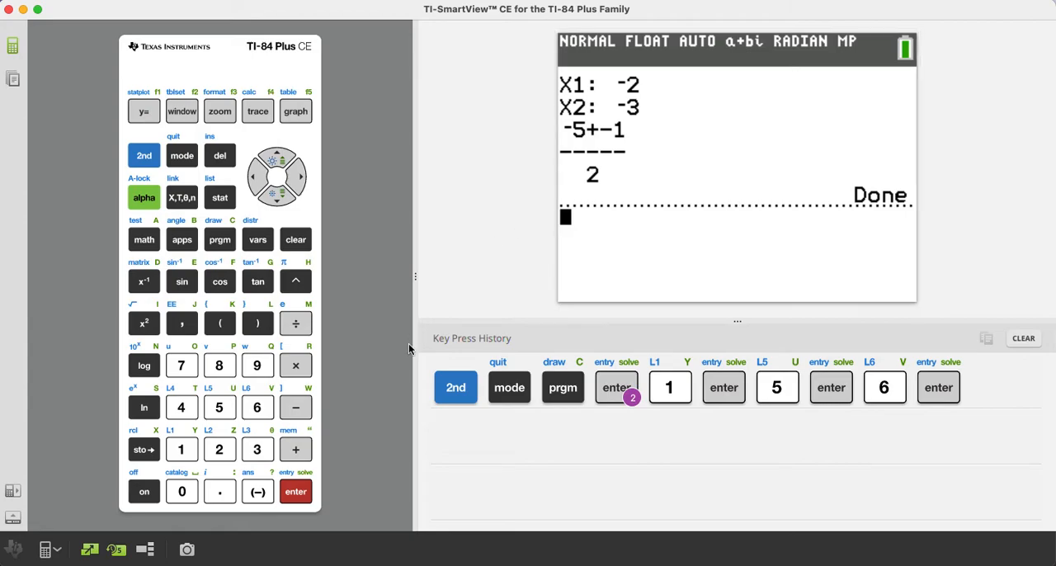
- Rerun QUAD with A=1, B=0, C=72, giving complex roots ±8.485i (0±6i√2)
click(296, 492)
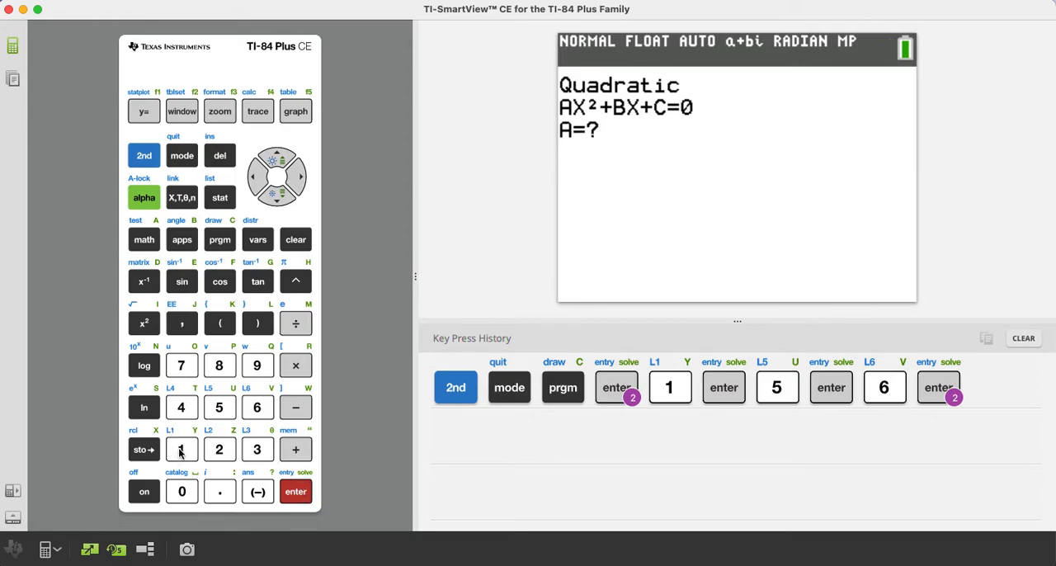
click(182, 449)
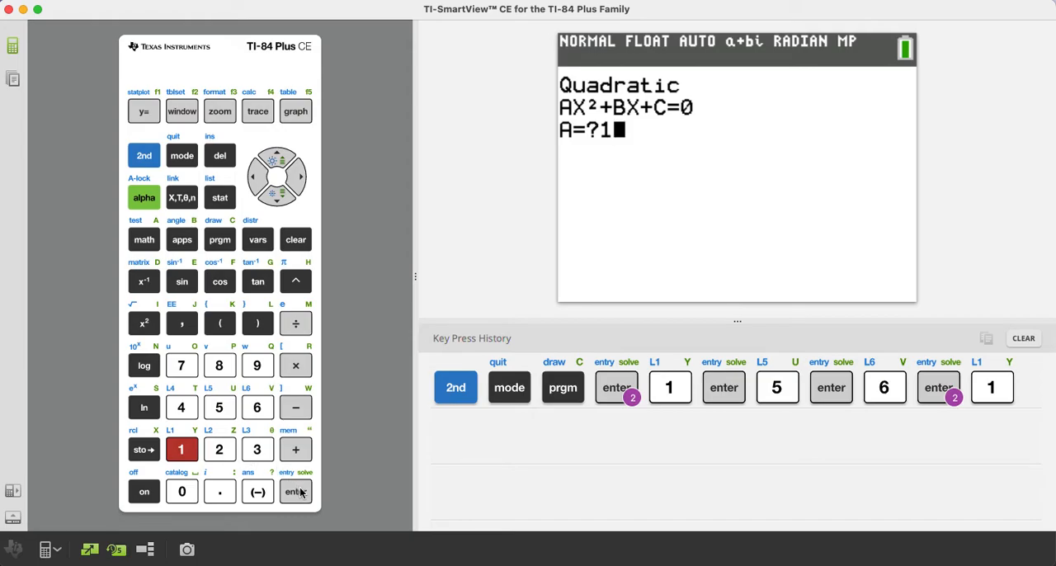
click(295, 491)
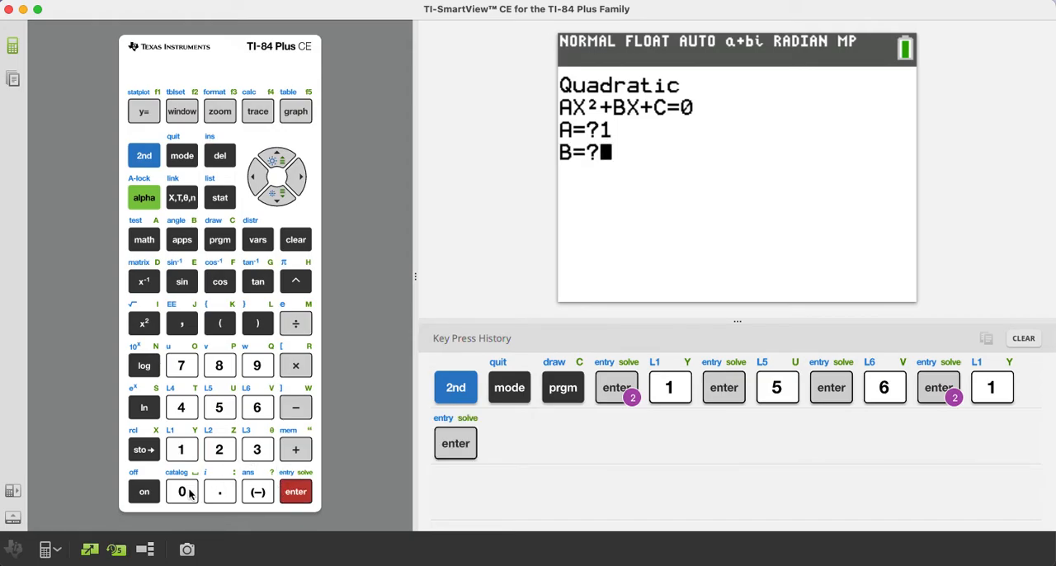
click(181, 491)
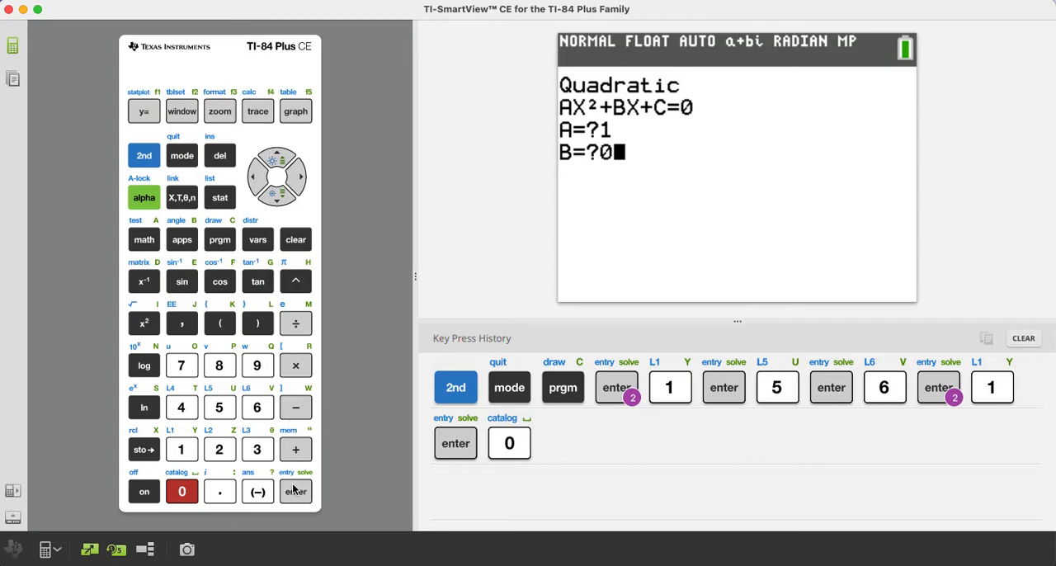
click(181, 365)
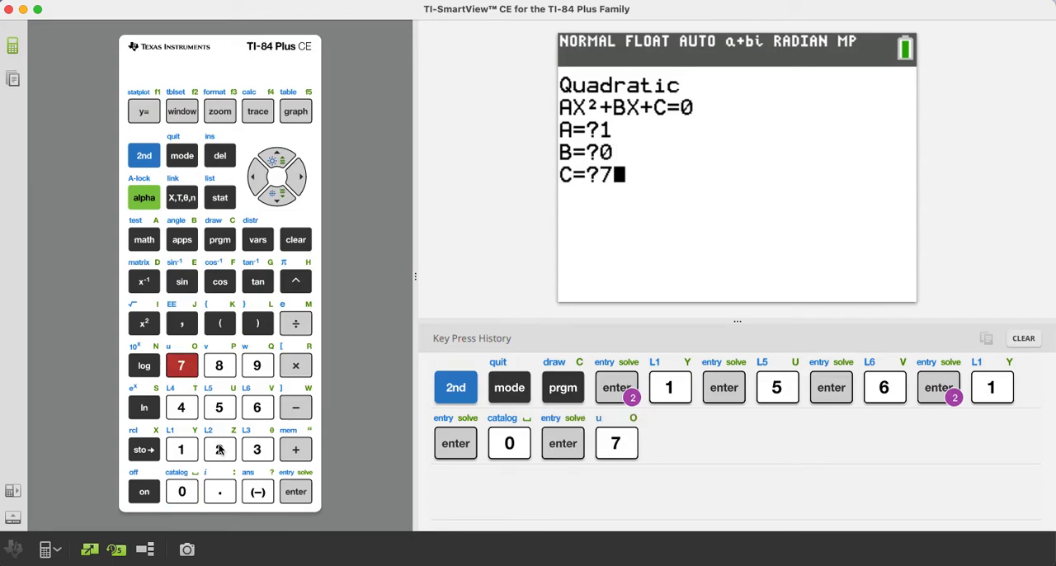
click(220, 448)
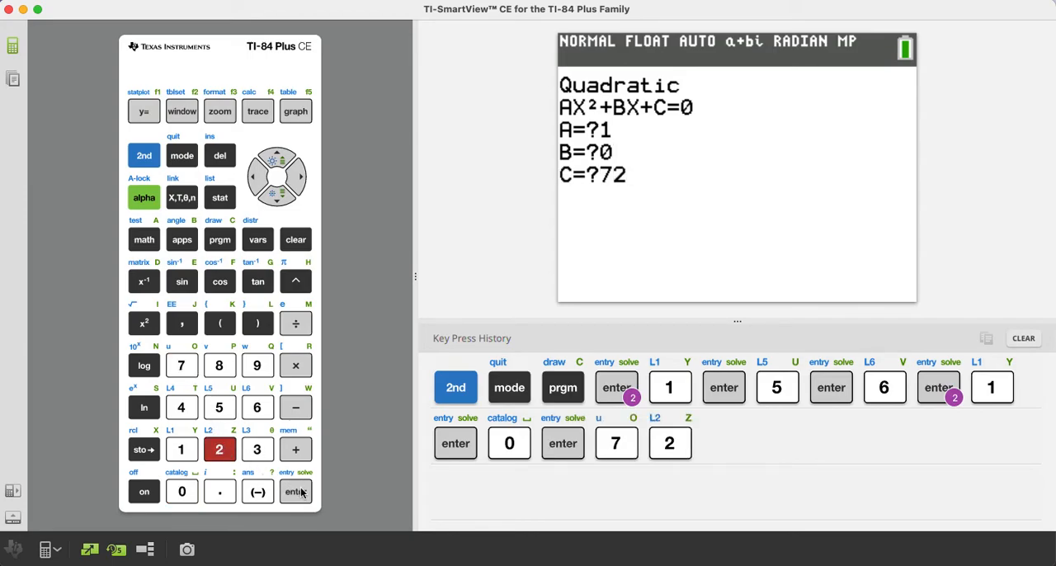
click(295, 491)
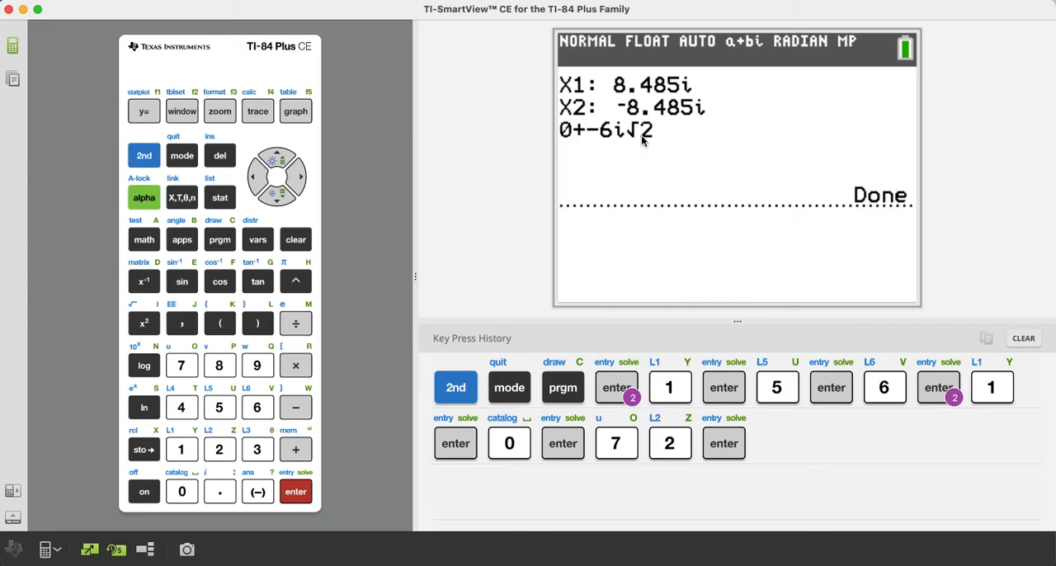
mouse_move(566, 142)
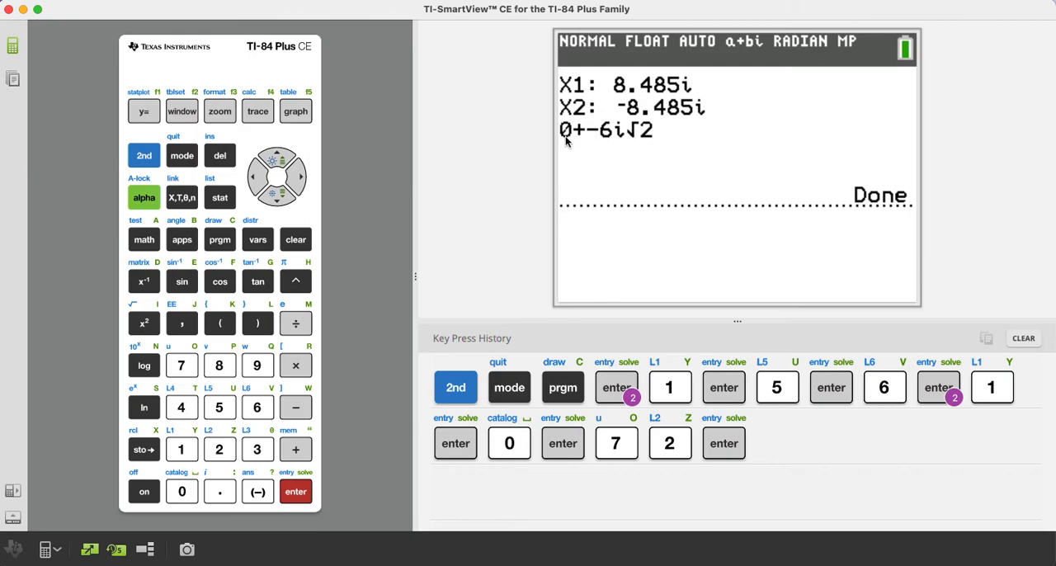